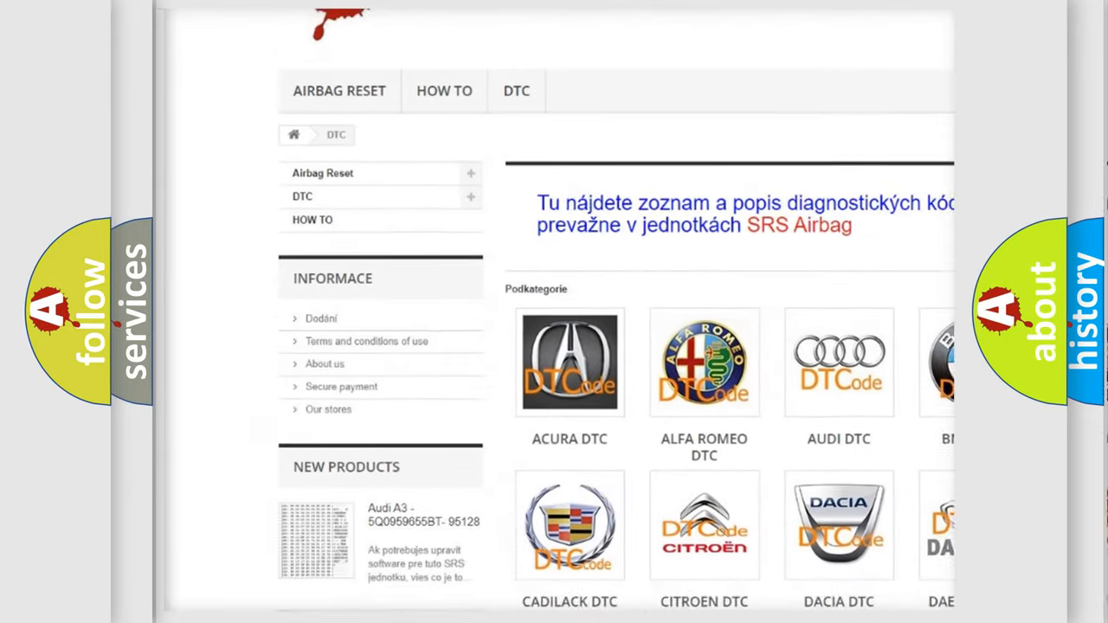
{"action": "scroll", "scroll_direction": "down", "scroll_amount": 3}
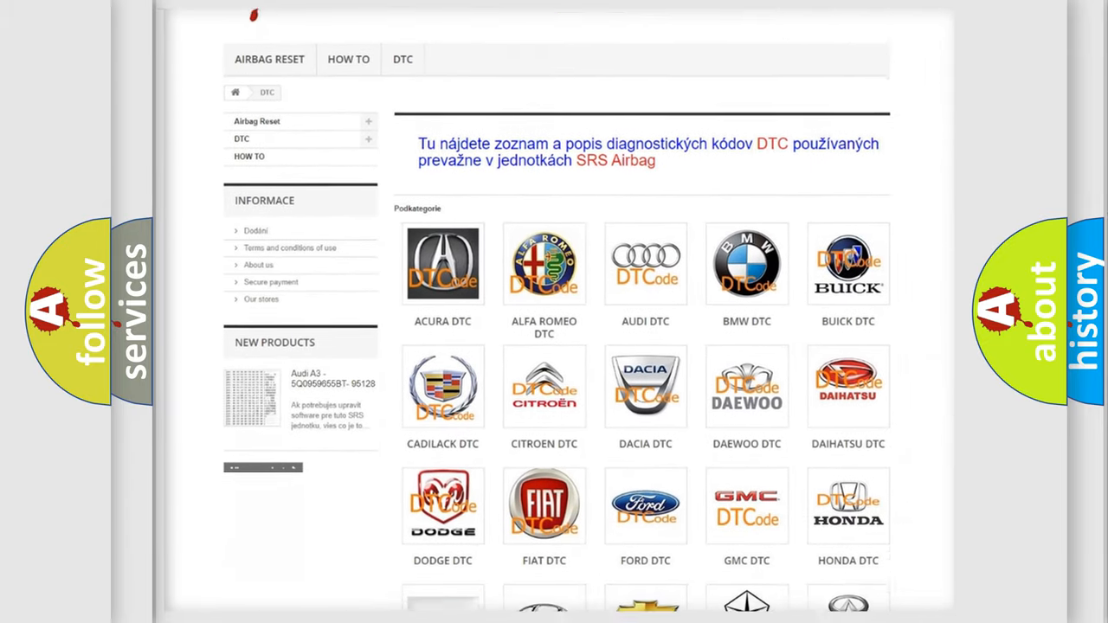
{"action": "scroll", "scroll_direction": "down", "scroll_amount": 3}
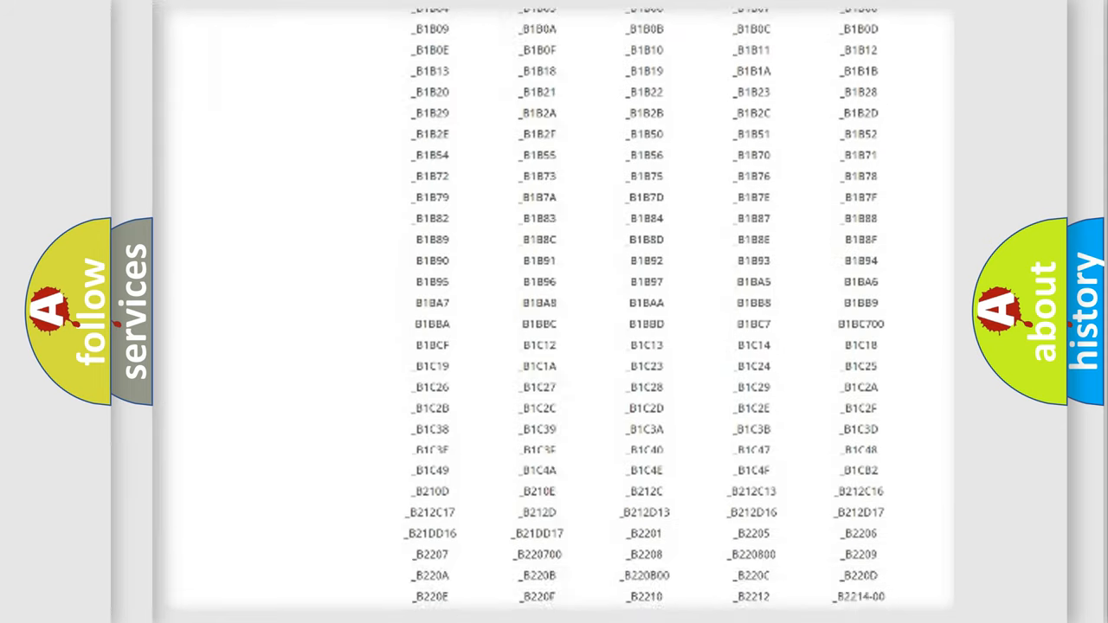
{"action": "scroll", "scroll_direction": "down", "scroll_amount": 3}
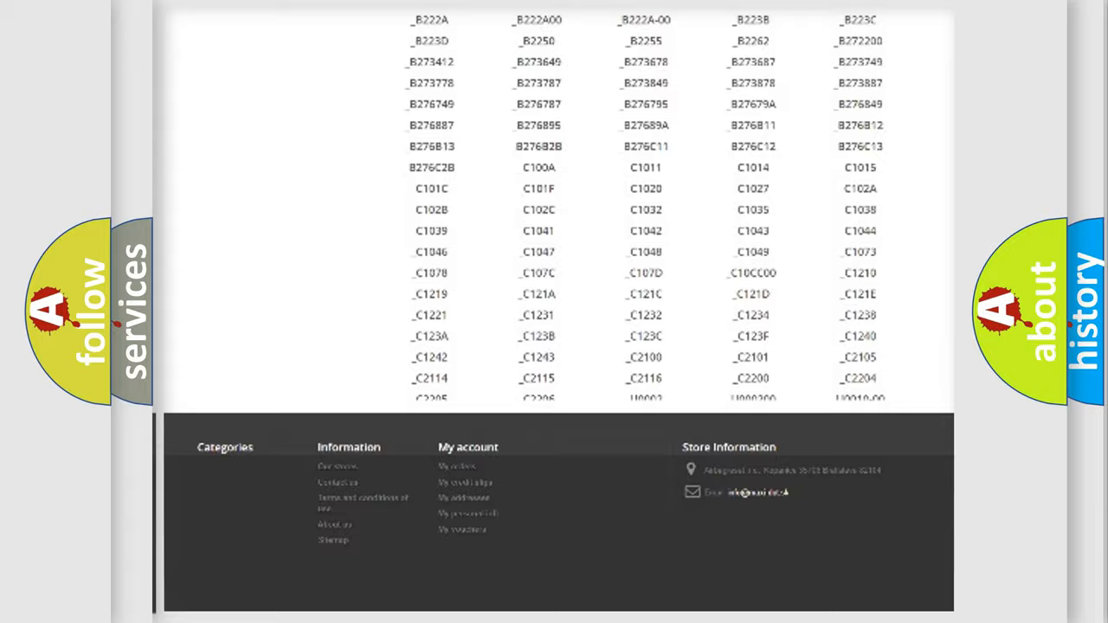
{"action": "scroll", "scroll_direction": "up", "scroll_amount": 3}
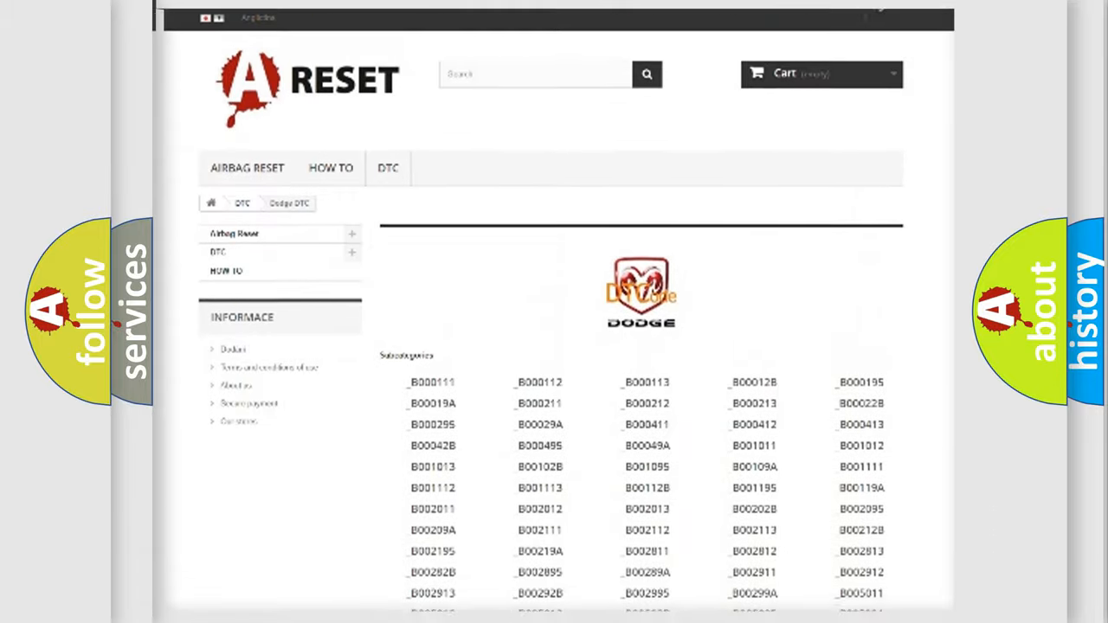
{"action": "scroll", "scroll_direction": "up", "scroll_amount": 3}
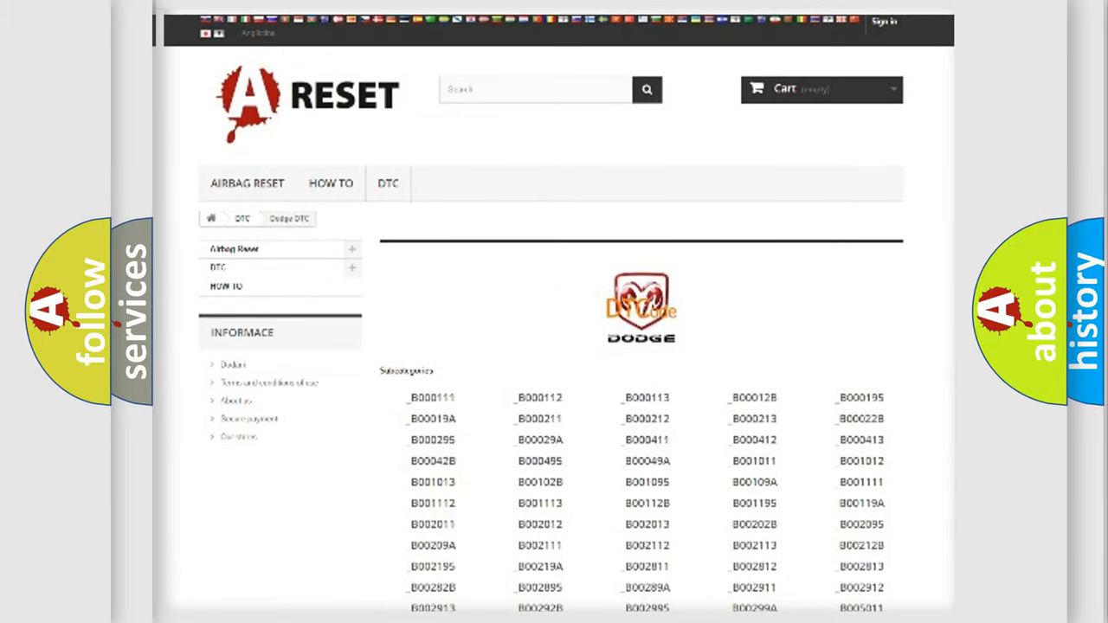